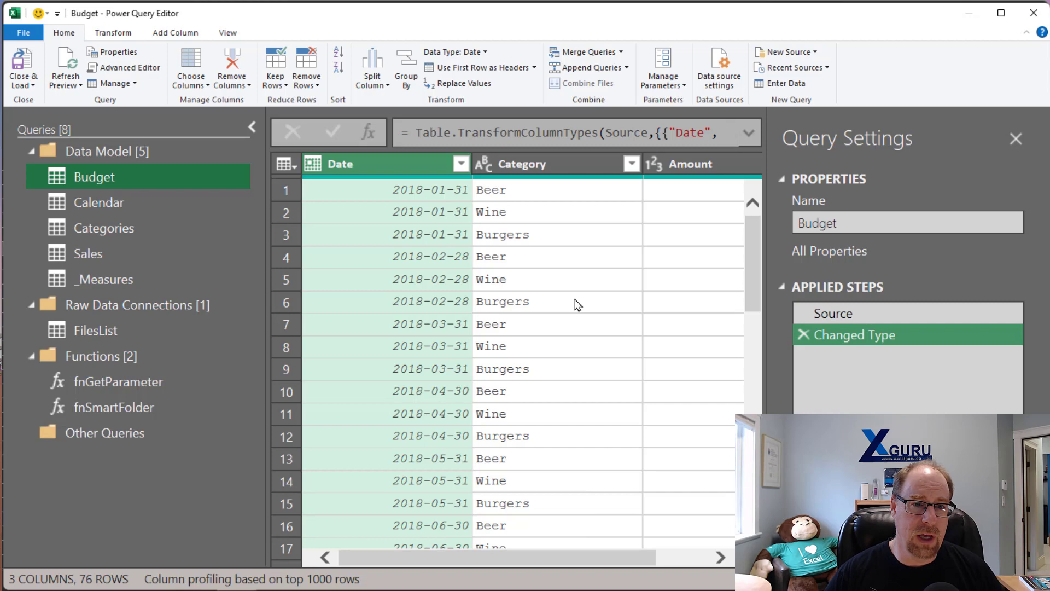
Show the Budget query's full M code in the Advanced Editor from the View ribbon
left_click(227, 32)
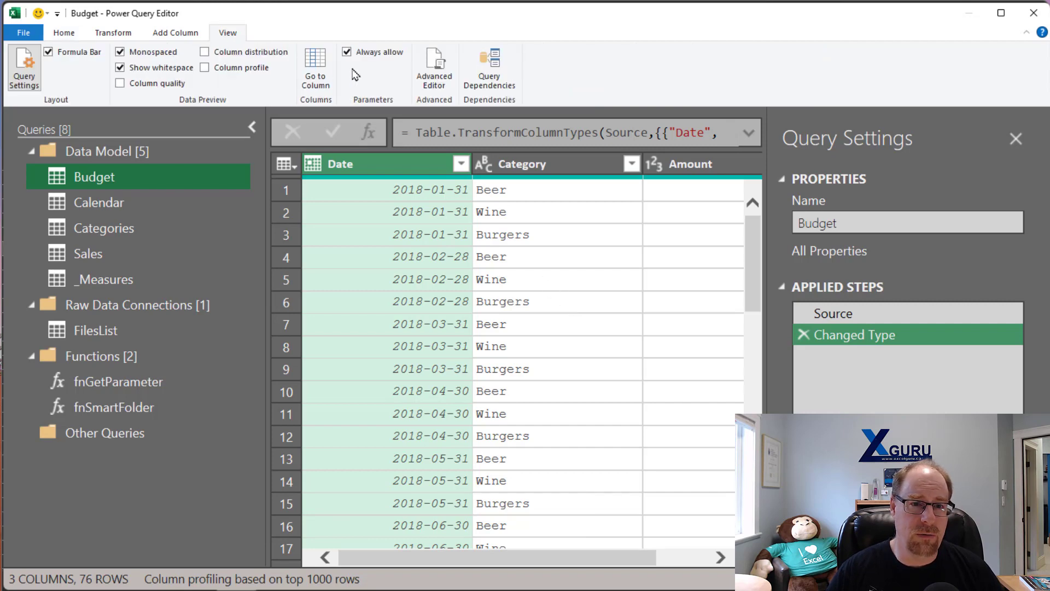
left_click(433, 67)
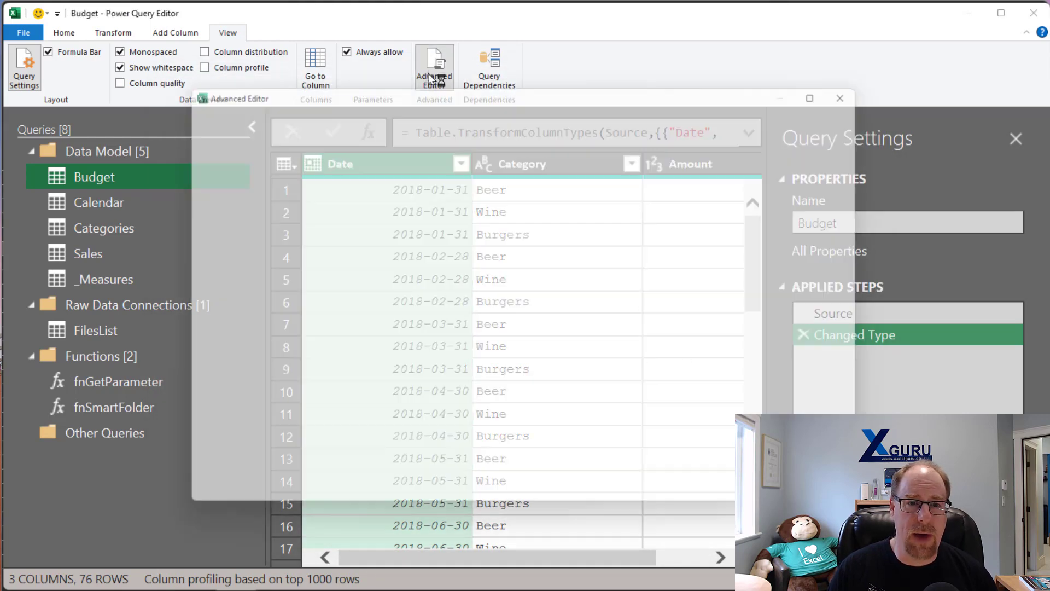
left_click(434, 67)
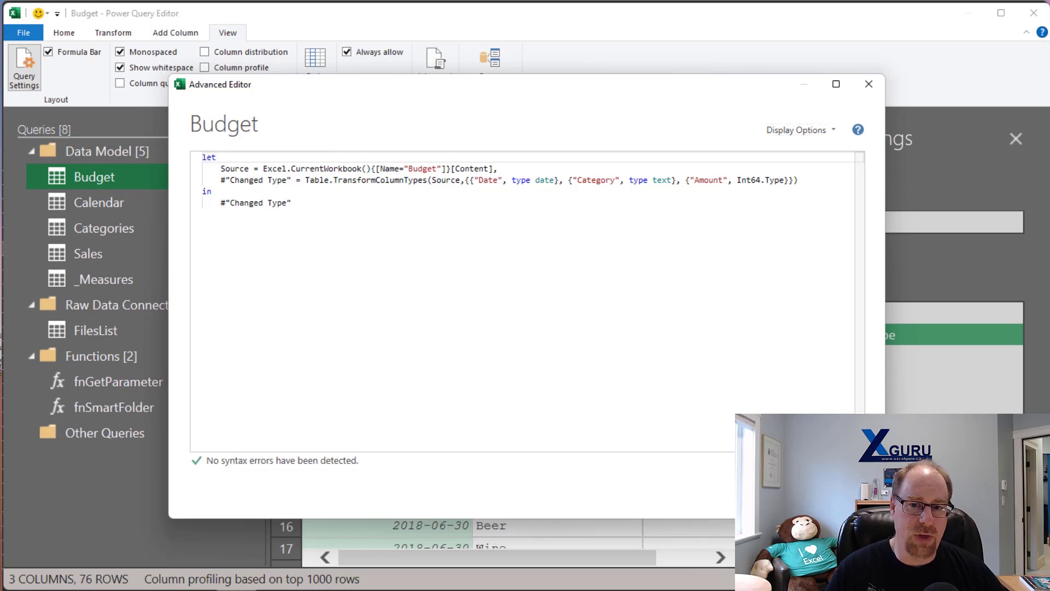
Close the Advanced Editor and the Power Query Editor window before reopening on Calendar
left_click(869, 84)
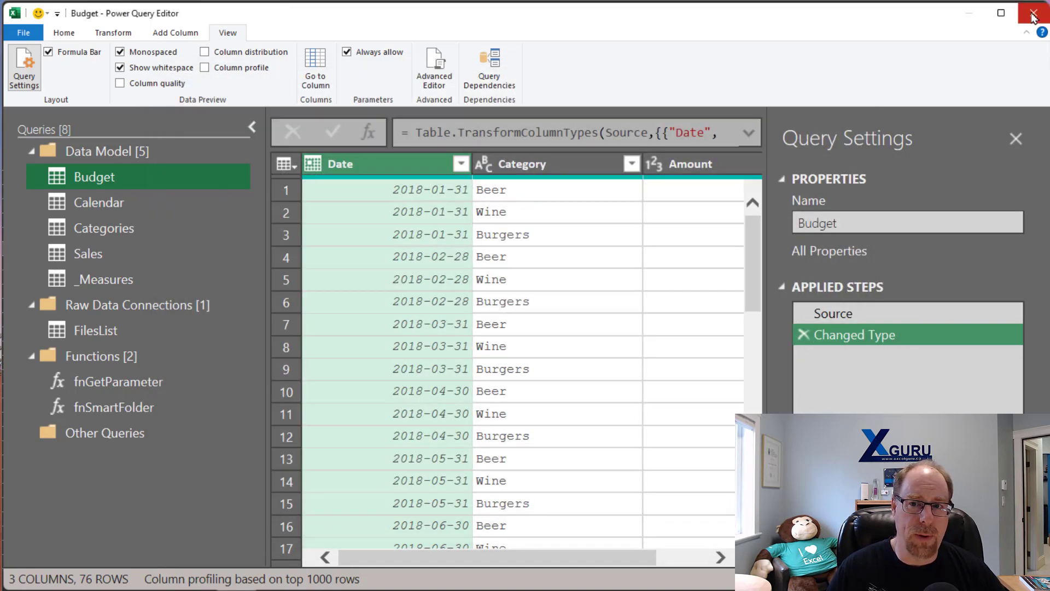
left_click(1034, 13)
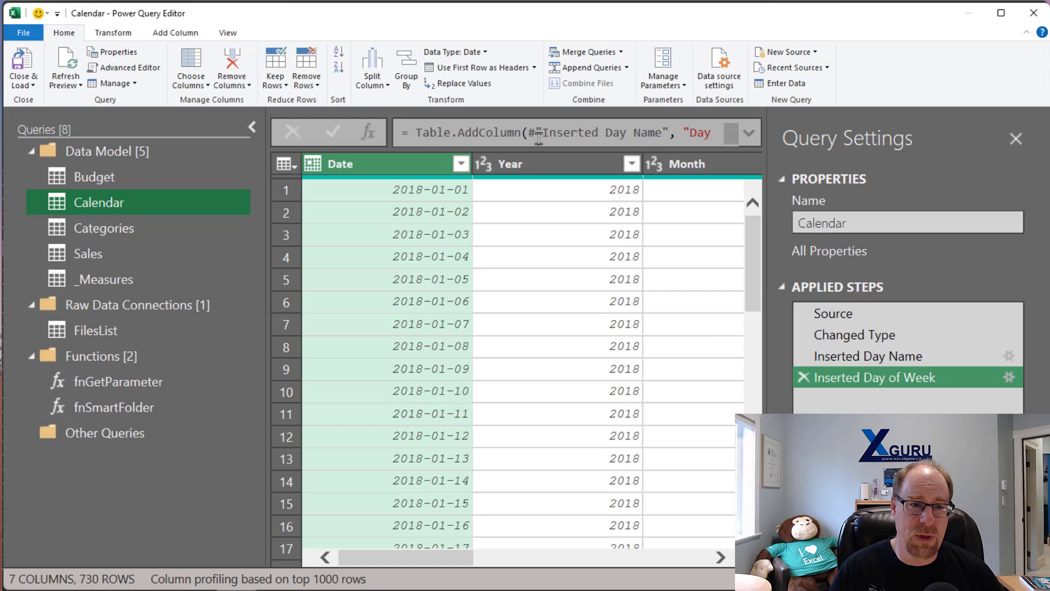
mouse_move(472, 422)
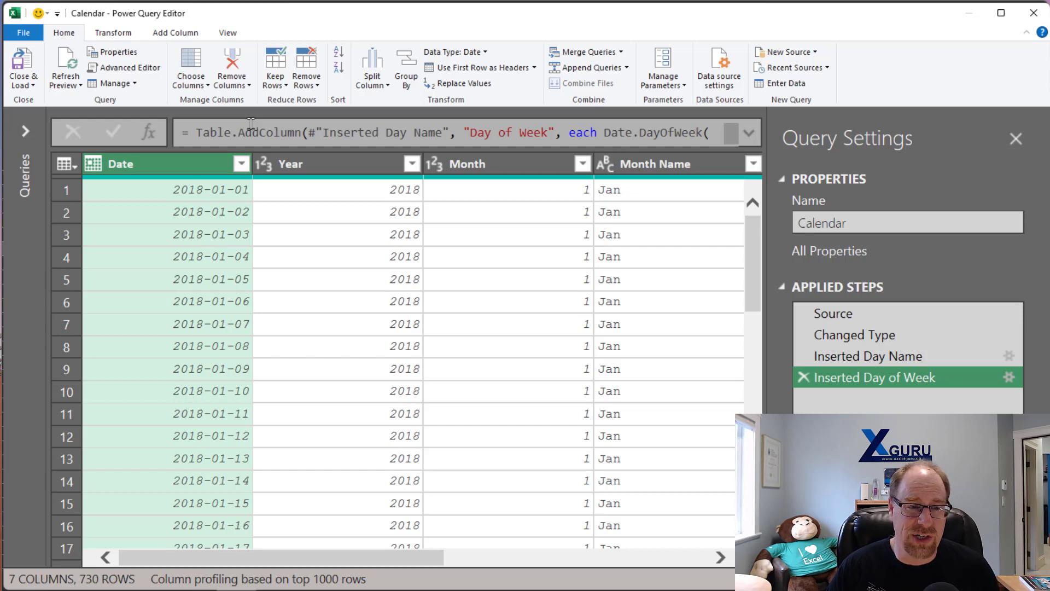
left_click(25, 130)
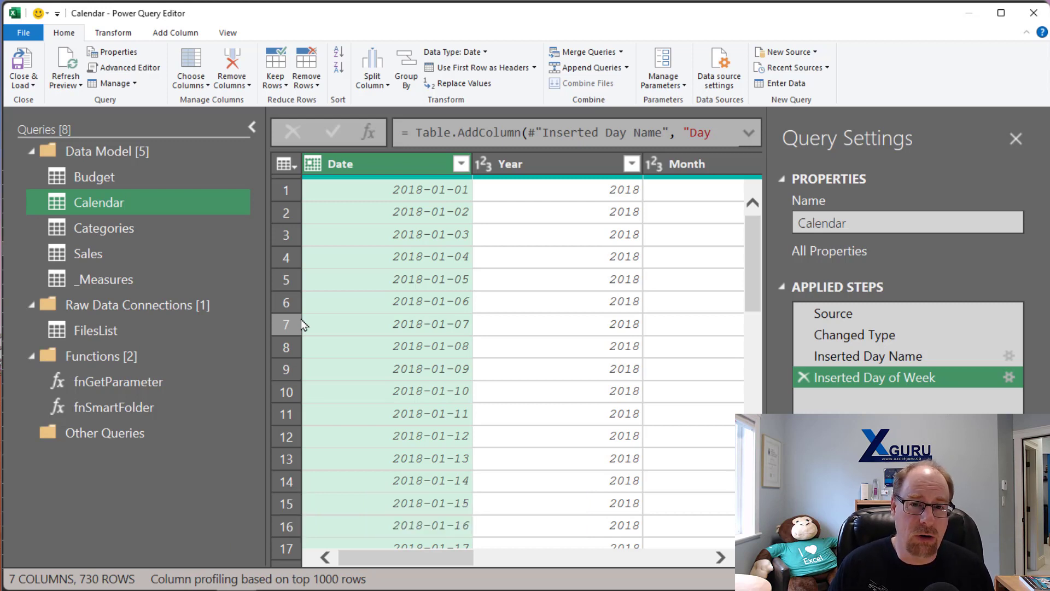
key("ctrl+shift+-")
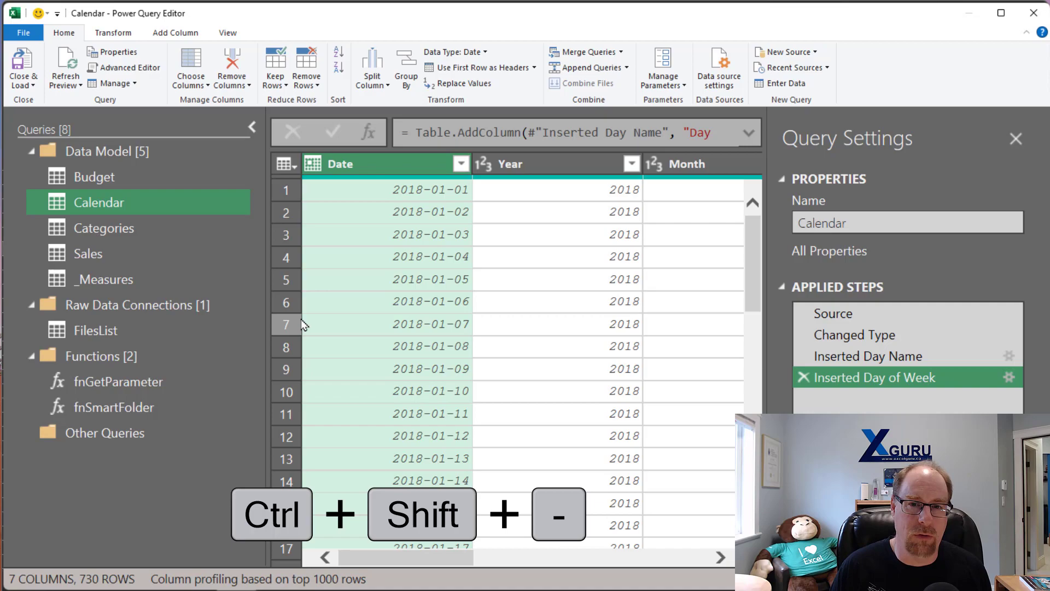